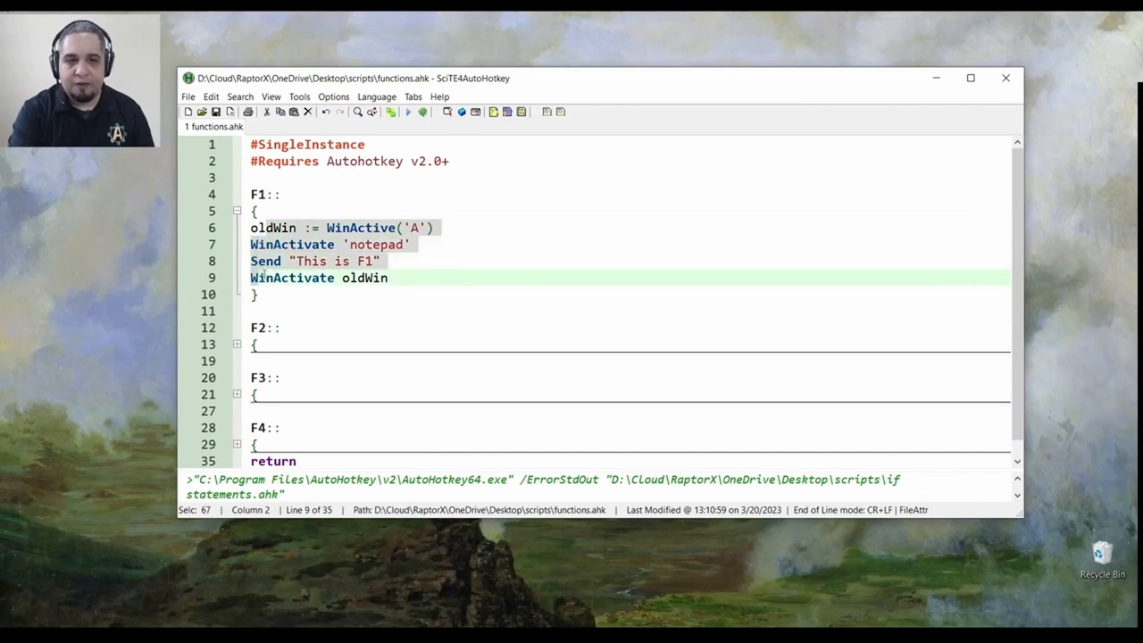
# - Capitalise 'Notepad' in the F1 hotkey after reviewing its WinActive call
pyautogui.click(340, 229)
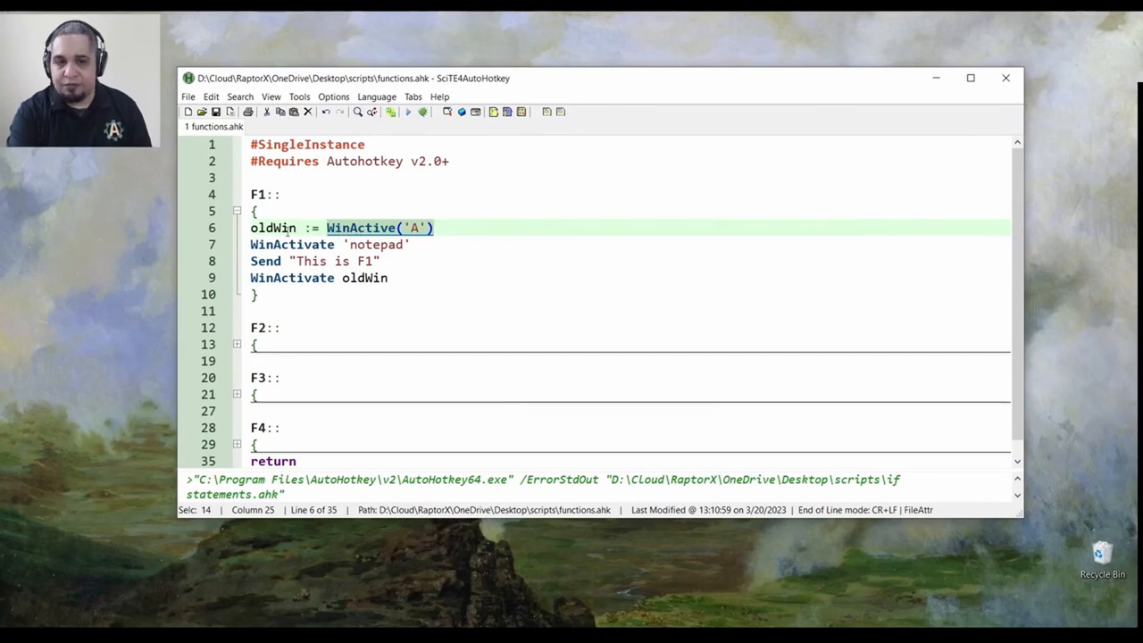
pyautogui.doubleClick(272, 229)
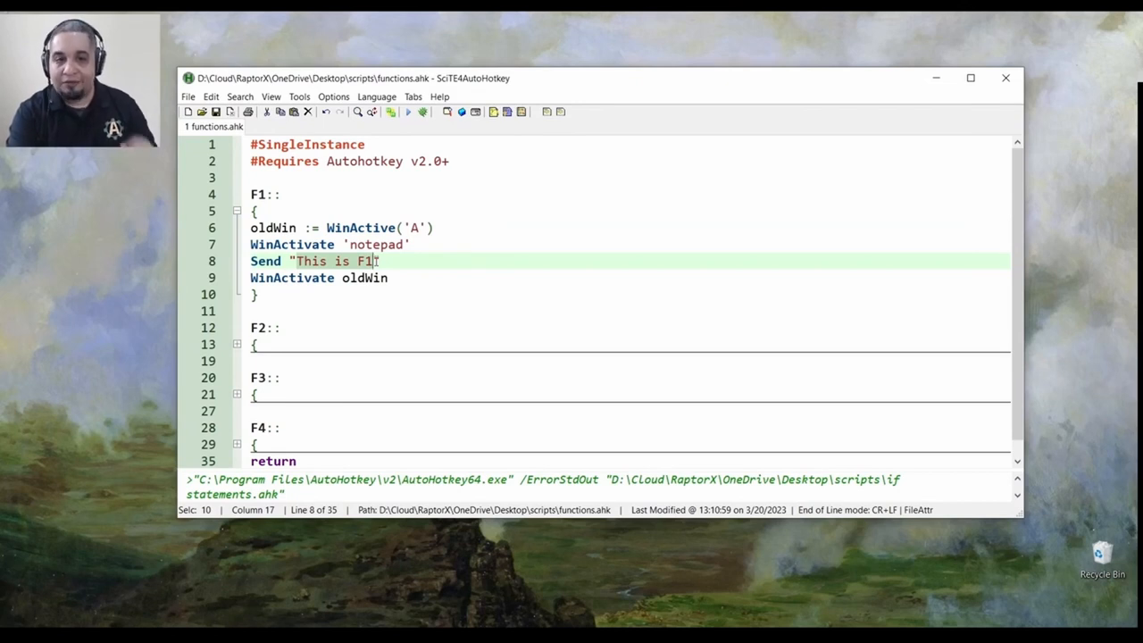
pyautogui.click(311, 278)
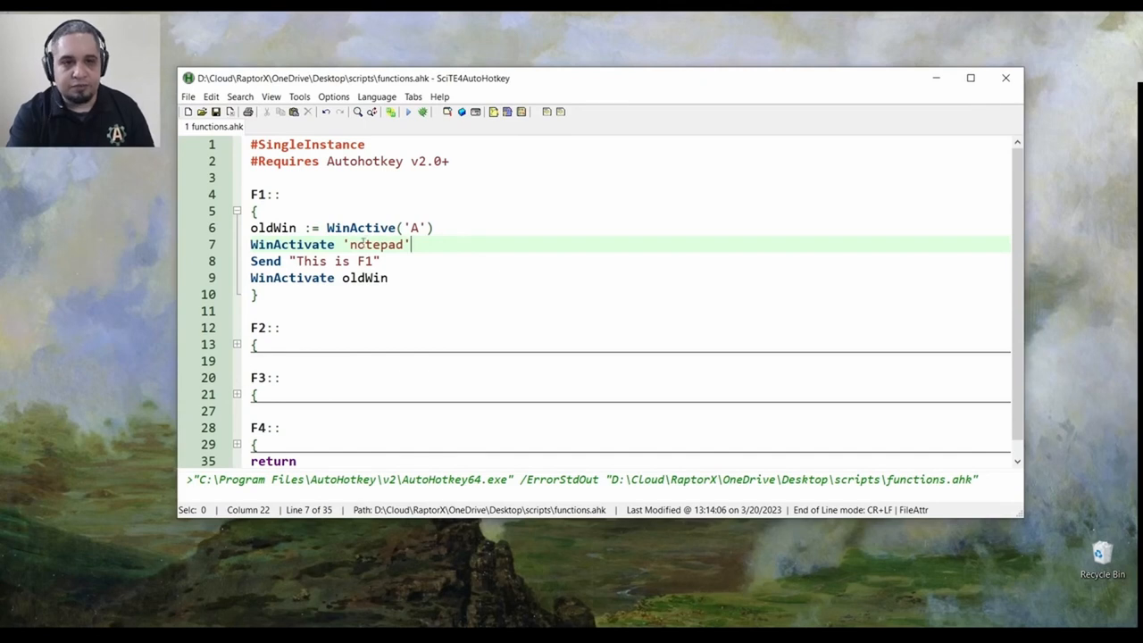
pyautogui.write('Notepad')
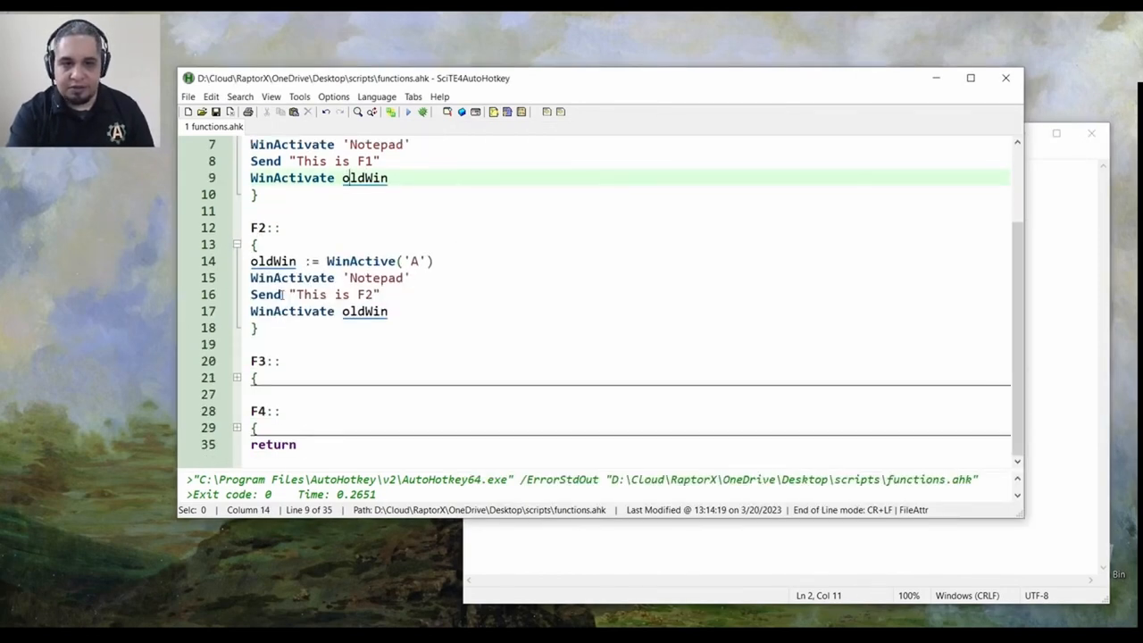
# - Bring Notepad forward so the hotkeys type their 'This is F…' lines into it
pyautogui.click(254, 378)
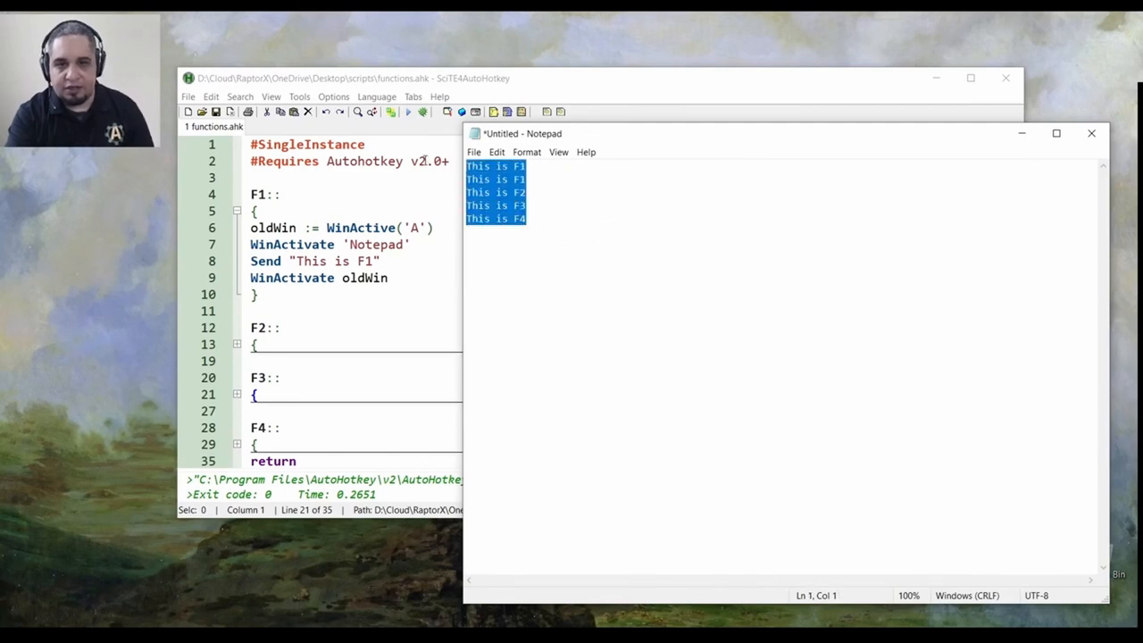
# - Return to functions.ahk in the script editor
pyautogui.click(527, 217)
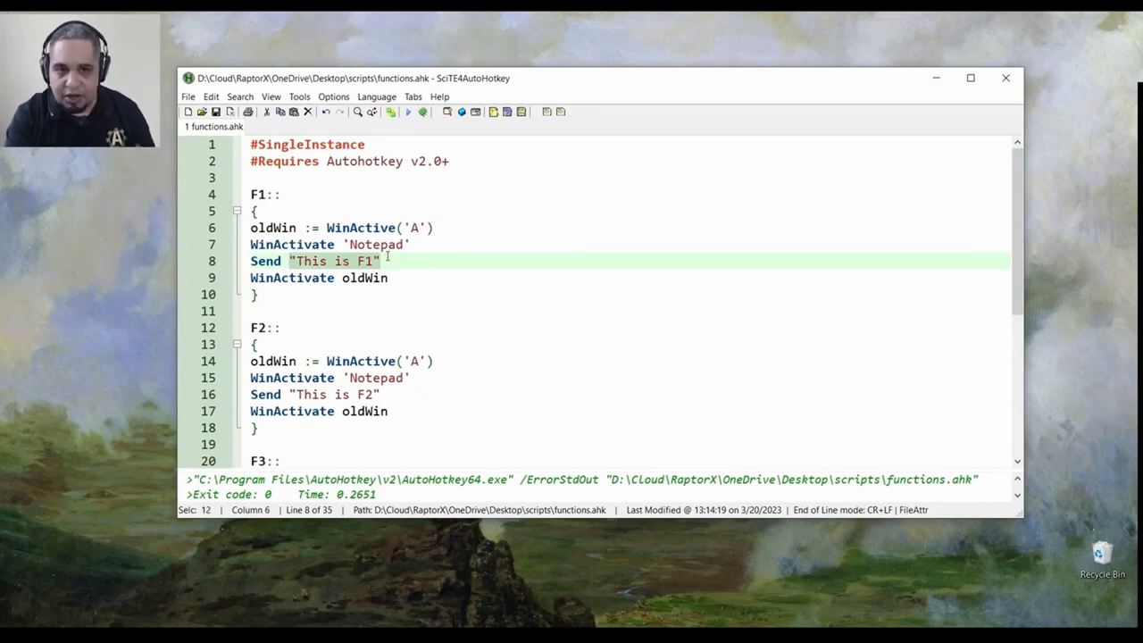
# - Replace 'Notepad' with 'Chrome' in the F1 and F3 hotkeys
pyautogui.scroll(-3)
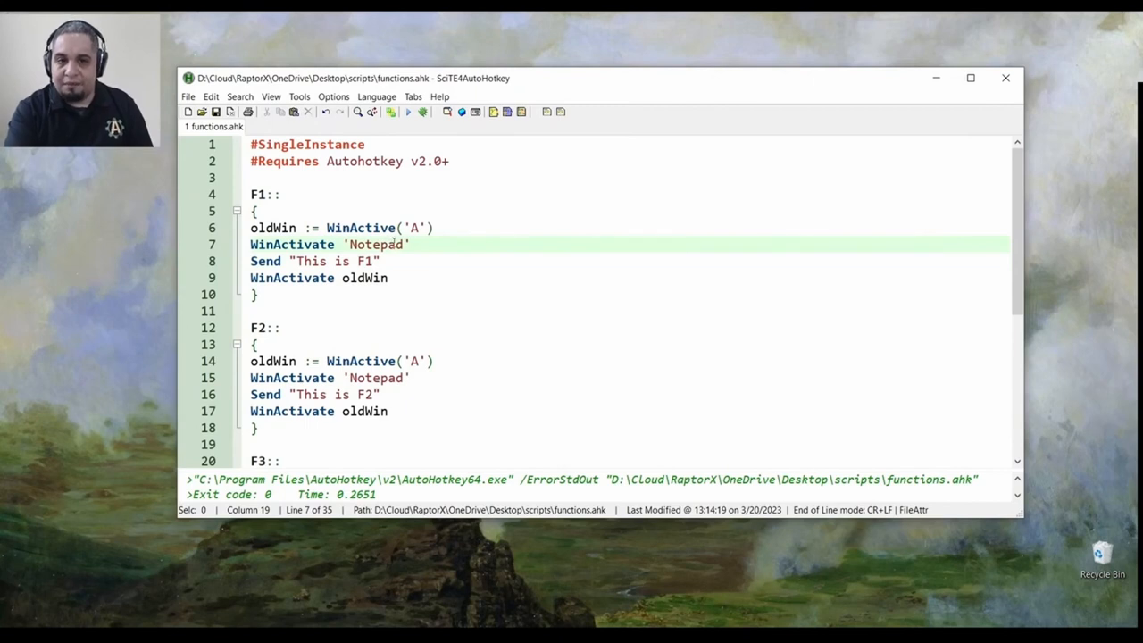
pyautogui.doubleClick(375, 243)
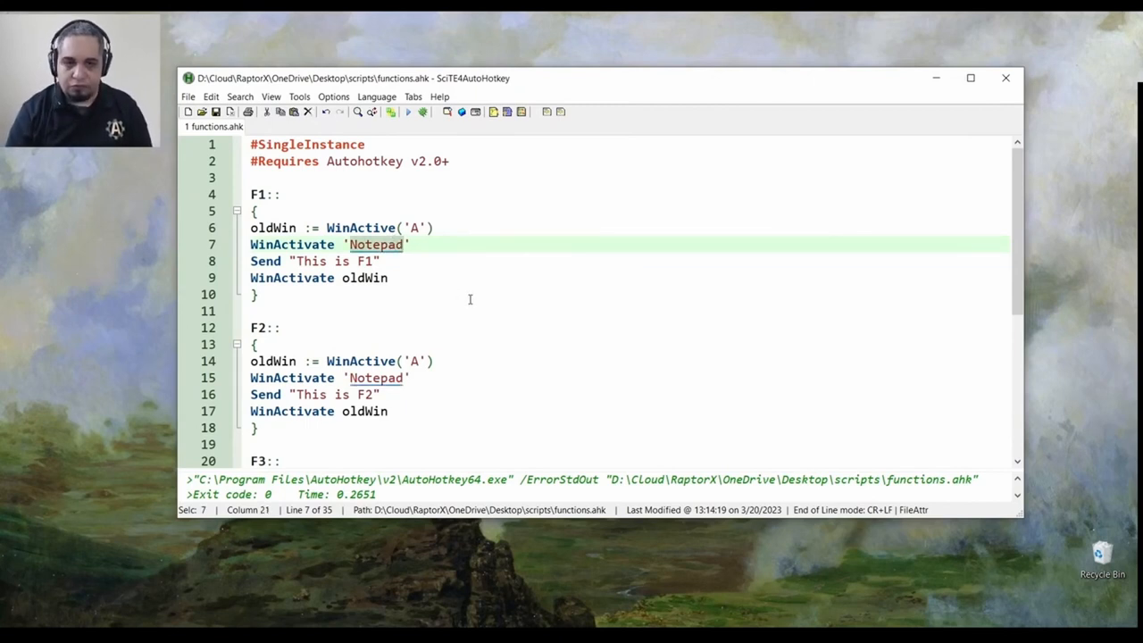
pyautogui.write('Chrome.')
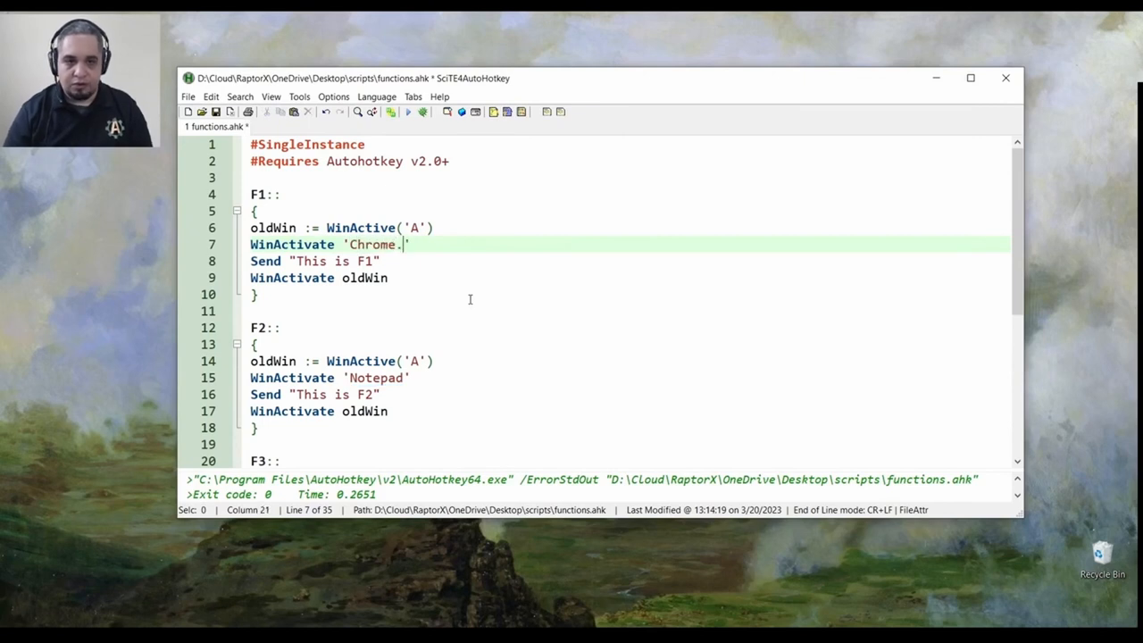
pyautogui.press('Backspace')
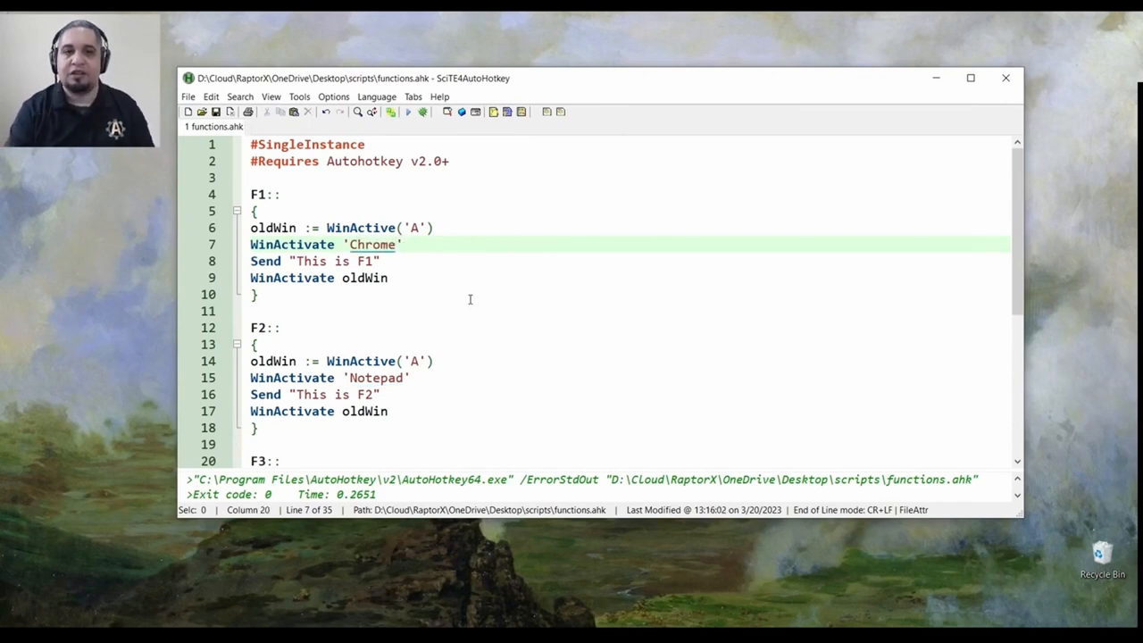
pyautogui.doubleClick(375, 377)
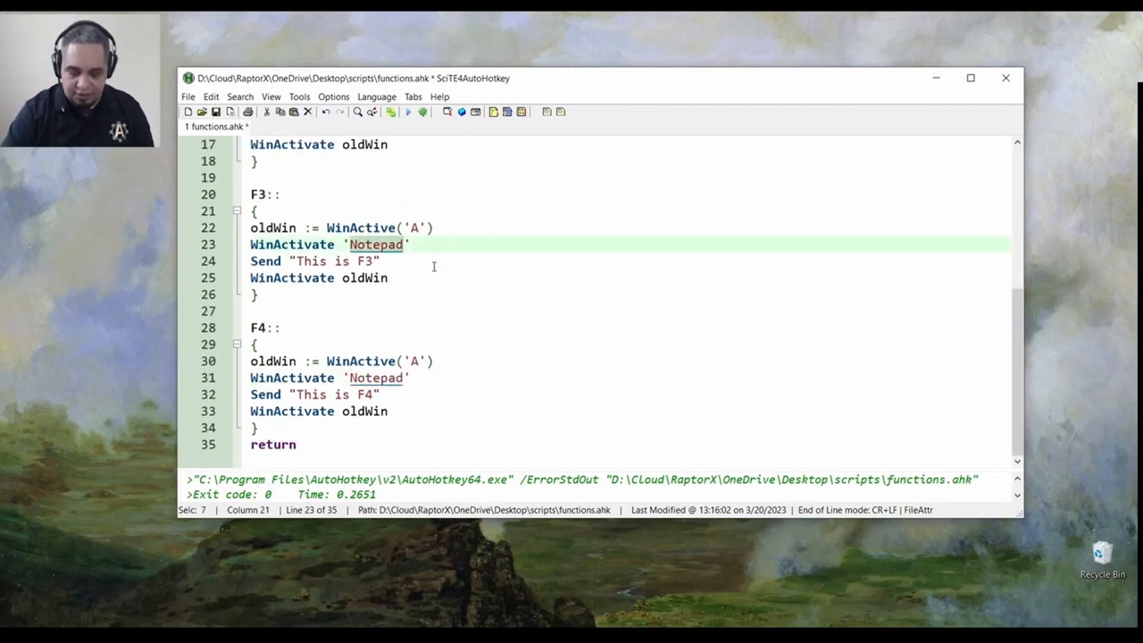
pyautogui.write('Chrome')
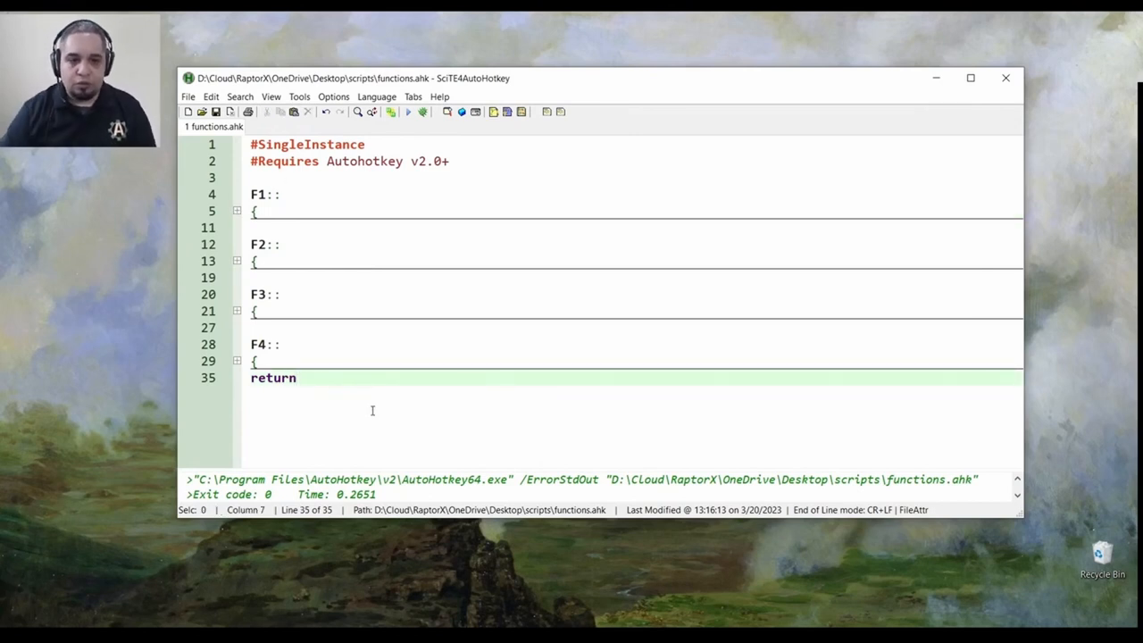
# - Move the hotkey body into a new SendMessageToWindow() function below return and clear F1's empty block
pyautogui.press('Enter')
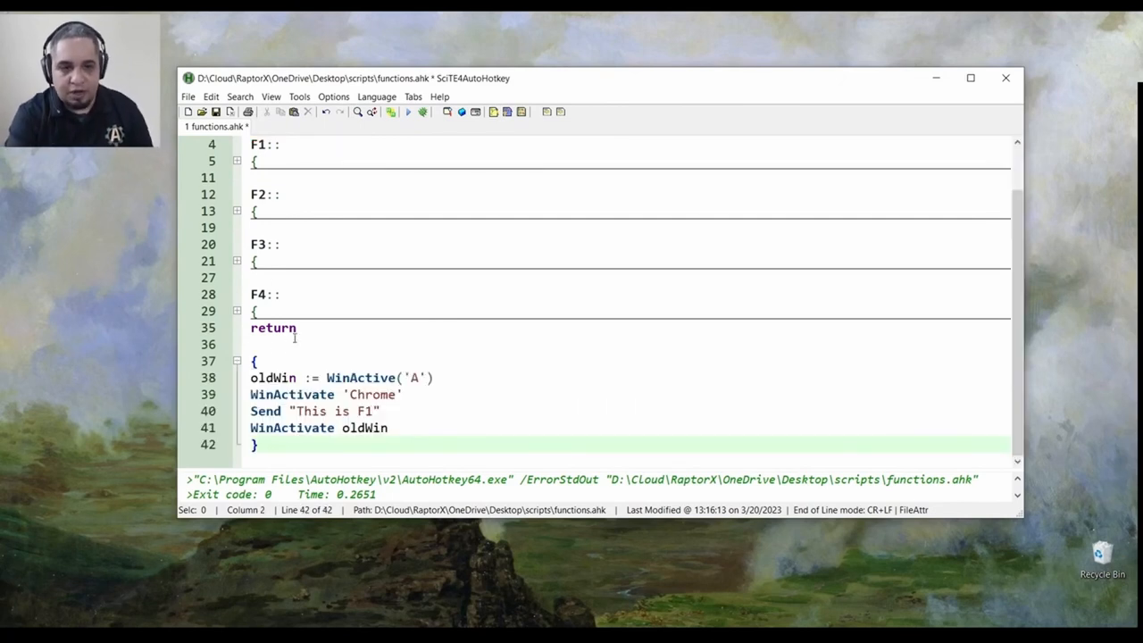
pyautogui.click(294, 343)
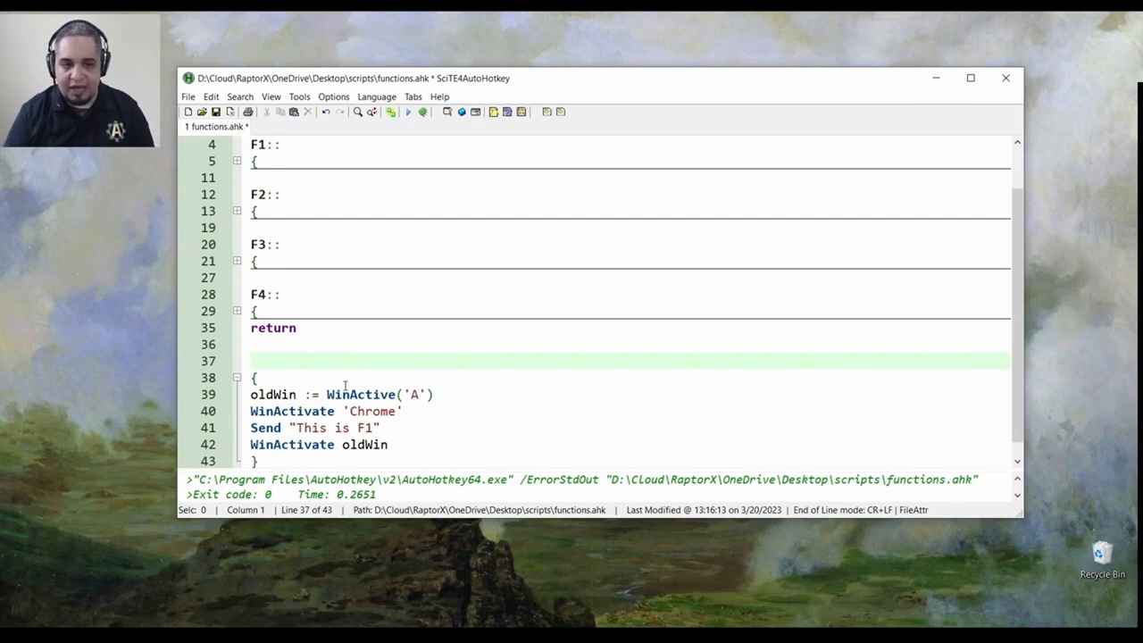
pyautogui.write('SendMessa')
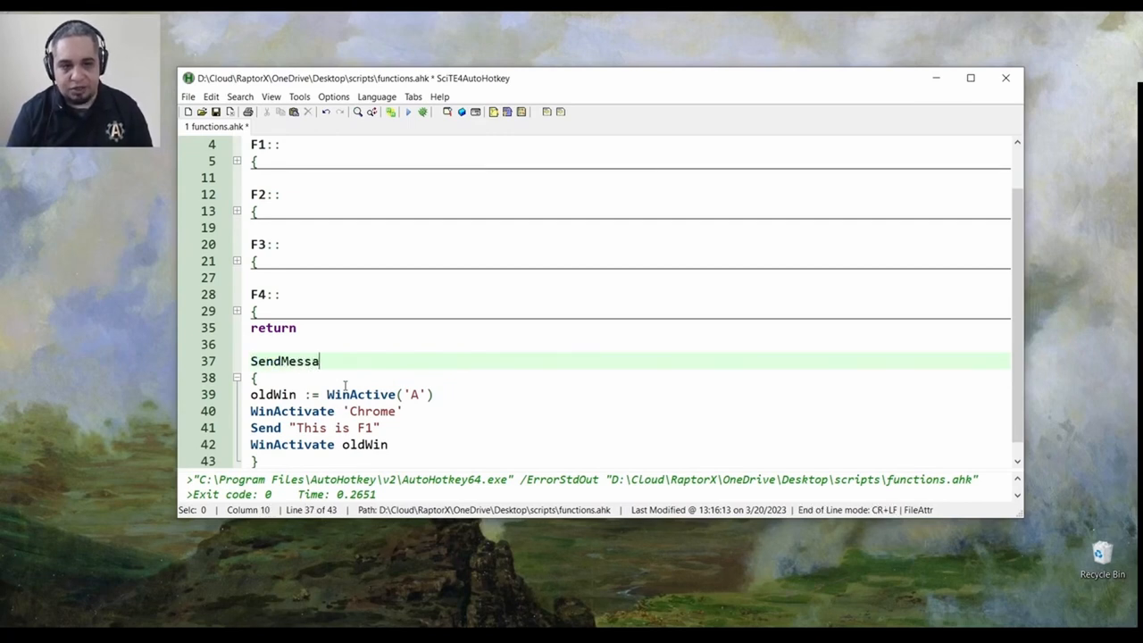
pyautogui.write('geTo')
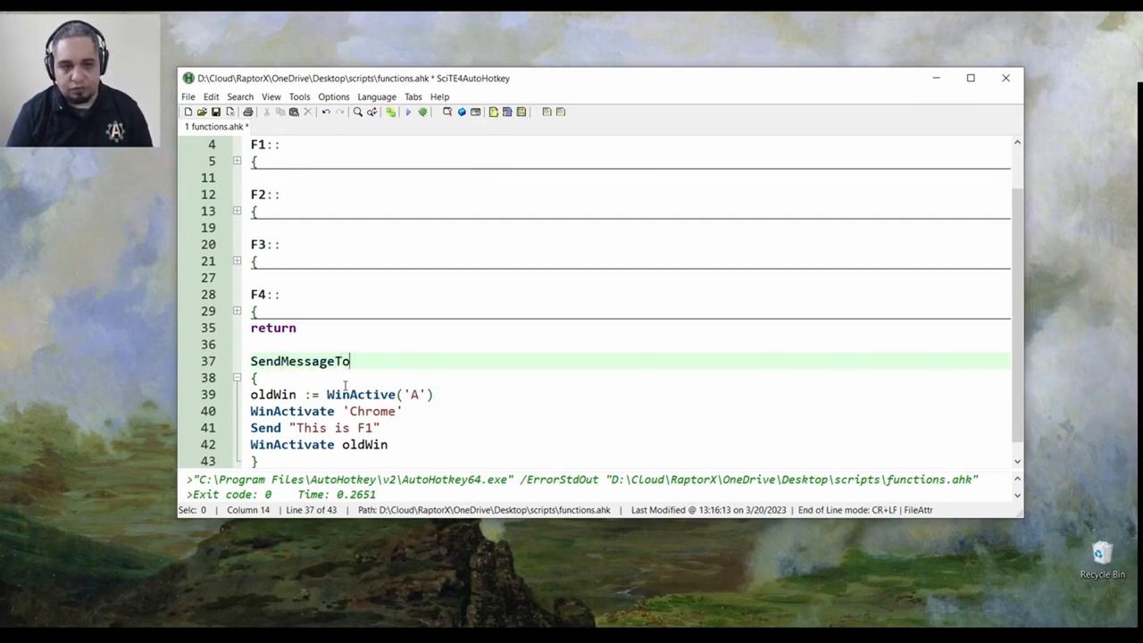
pyautogui.write('Window()')
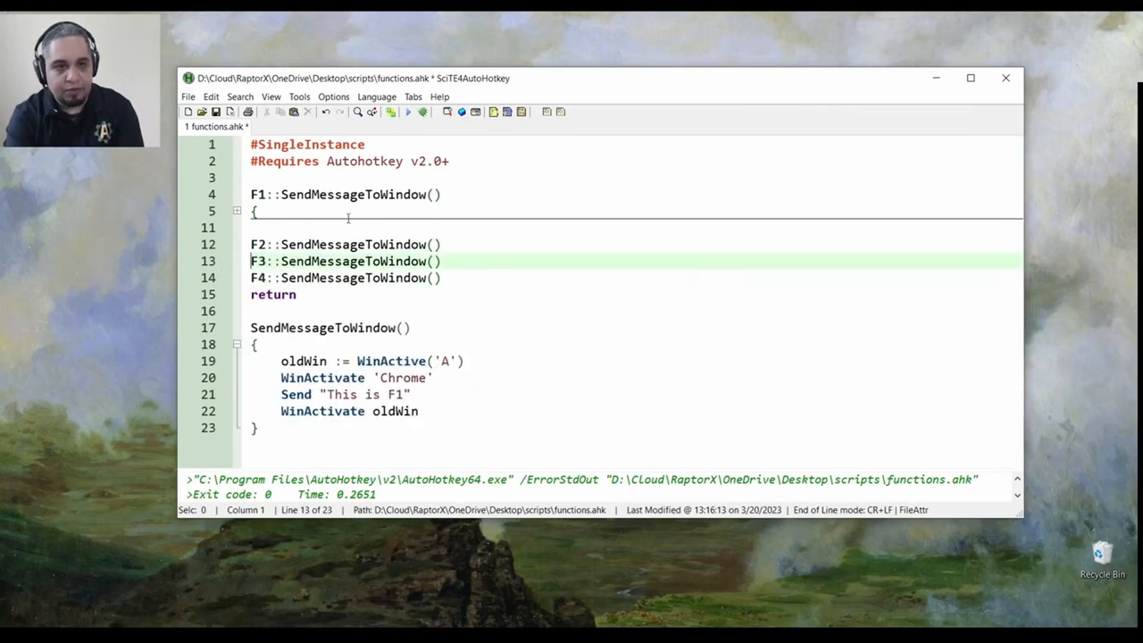
pyautogui.click(235, 210)
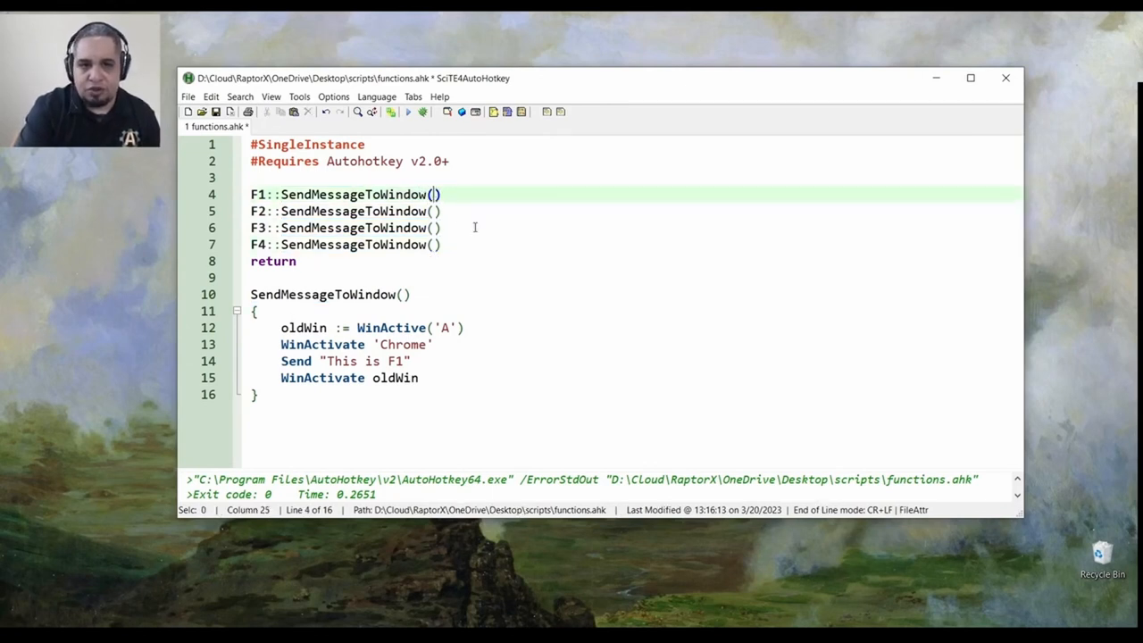
# - Pass "F1" through "F4" as arguments in each hotkey's SendMessageToWindow() call
pyautogui.write('"F1"')
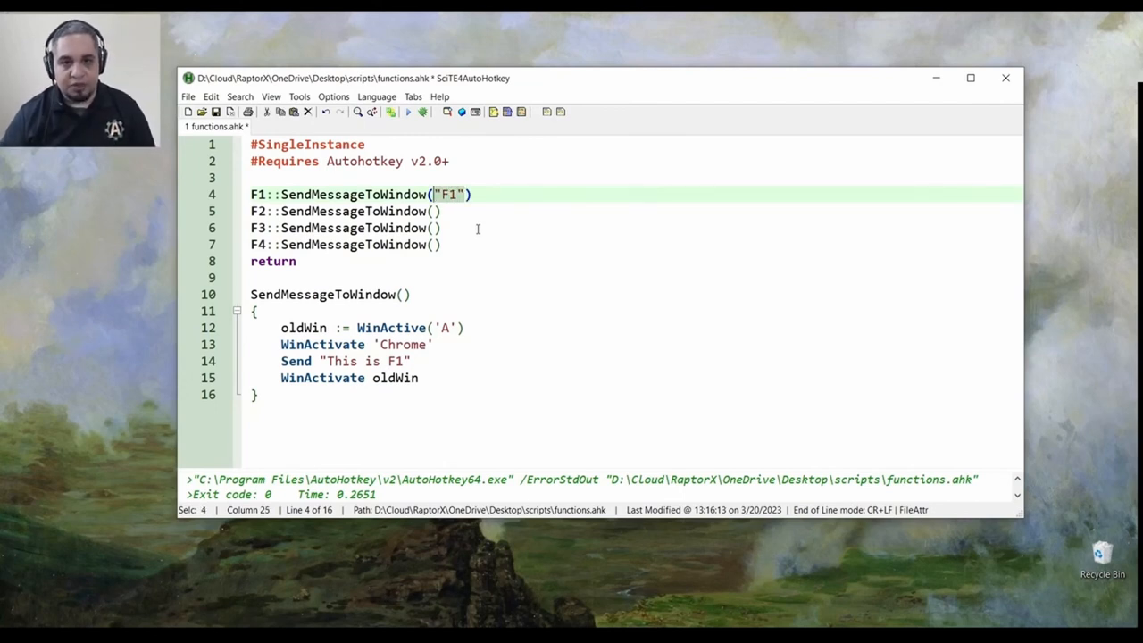
pyautogui.write('"F2')
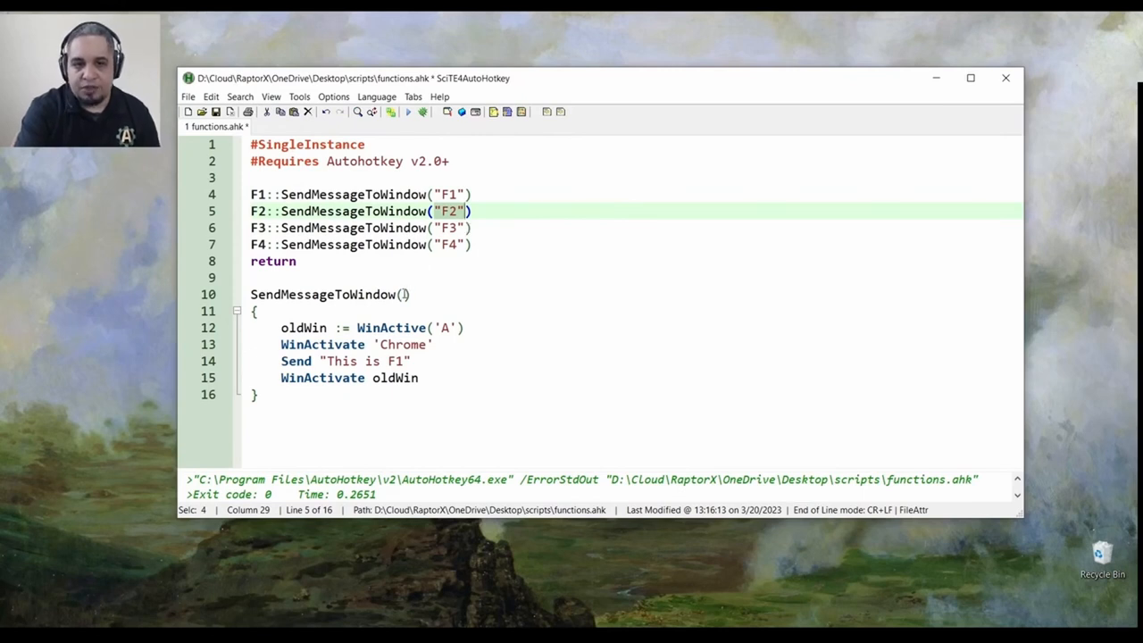
pyautogui.click(404, 293)
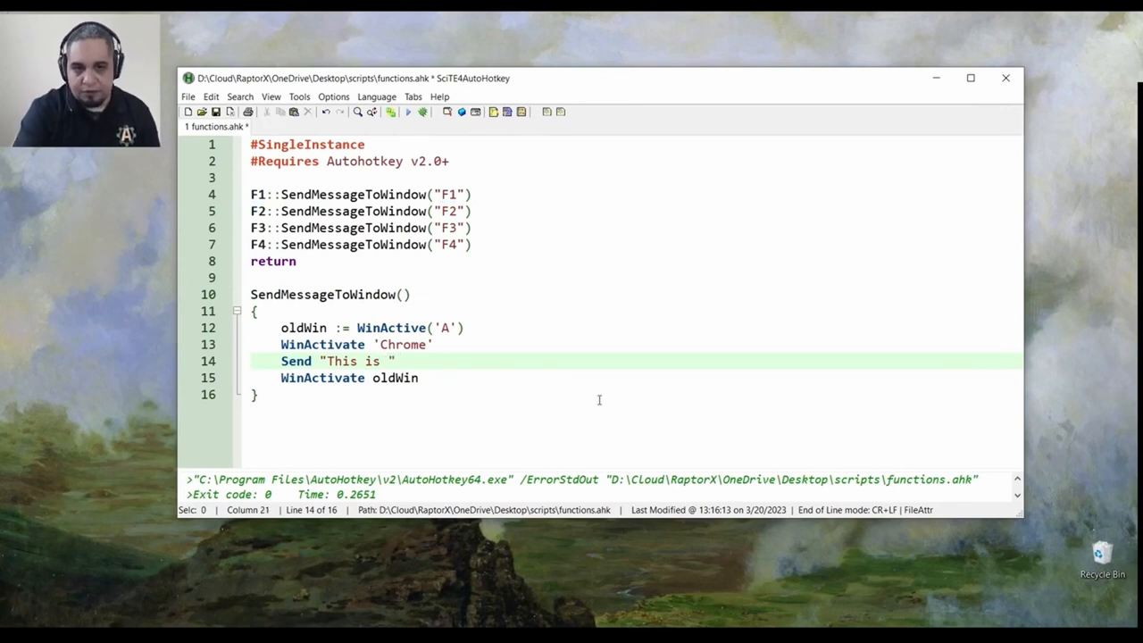
# - Make the Send line use pressed_key and add pressed_key as the function's parameter
pyautogui.write('key')
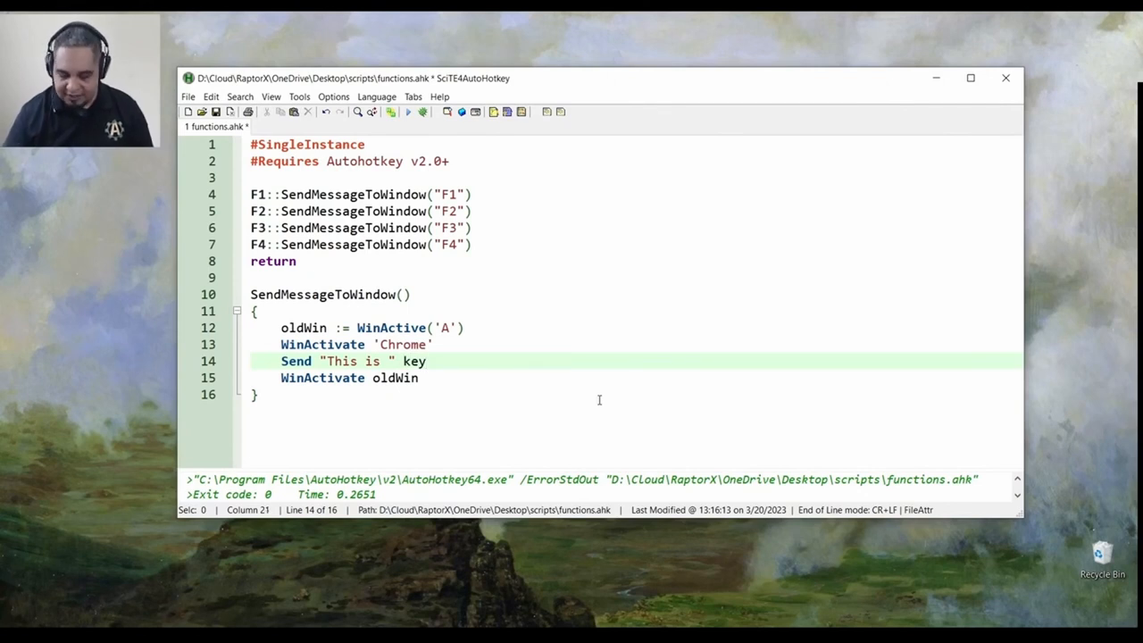
pyautogui.write('pressed_')
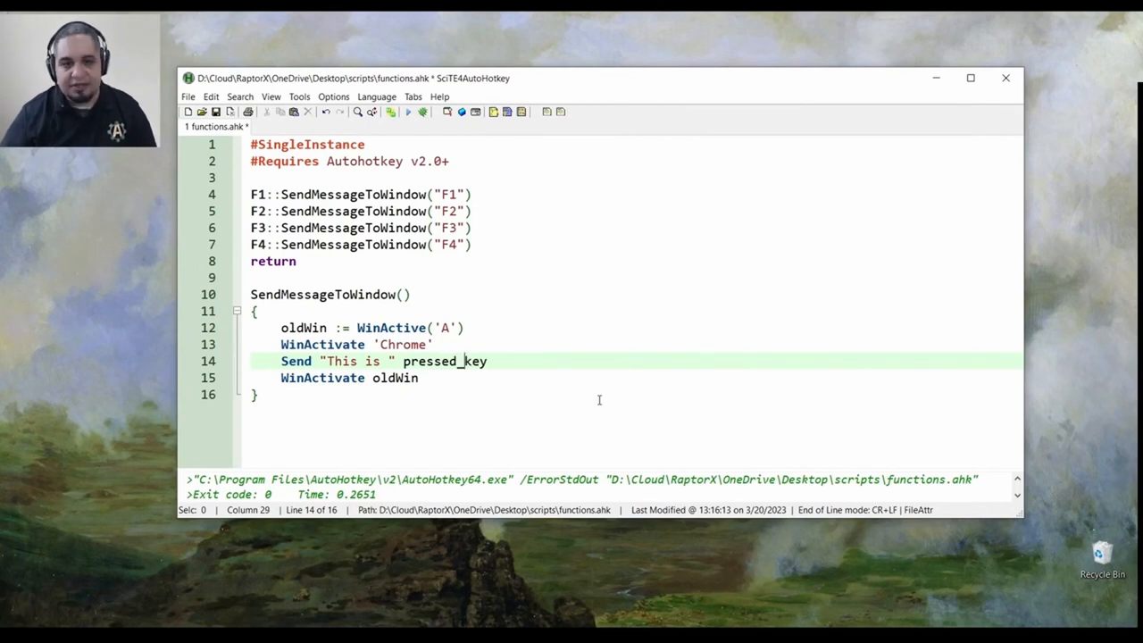
pyautogui.doubleClick(443, 360)
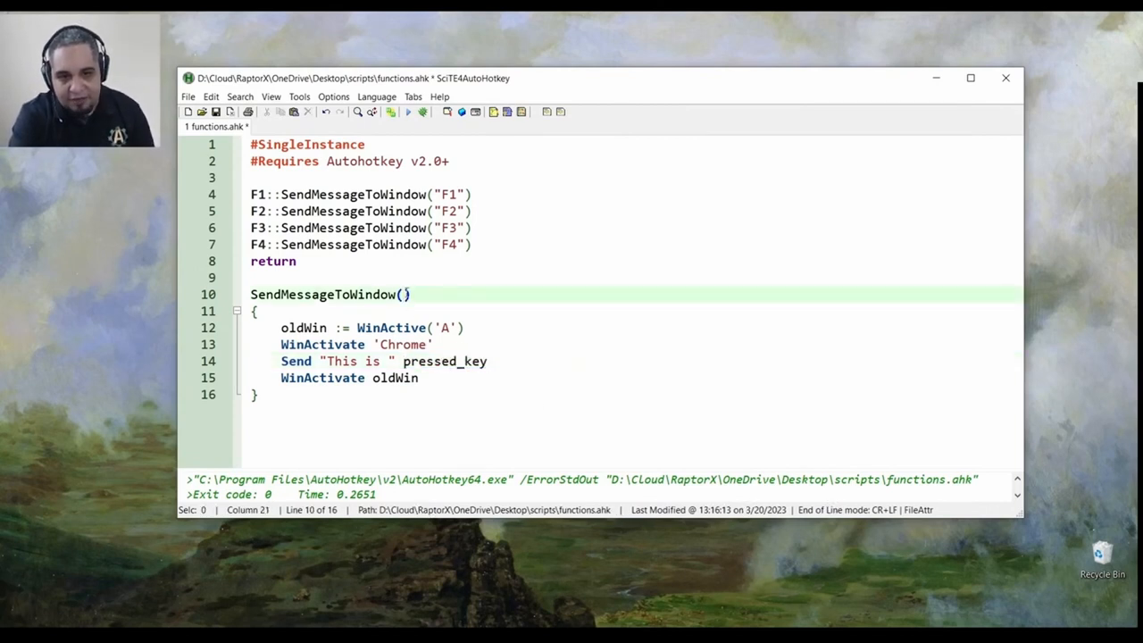
pyautogui.write('pressed_key')
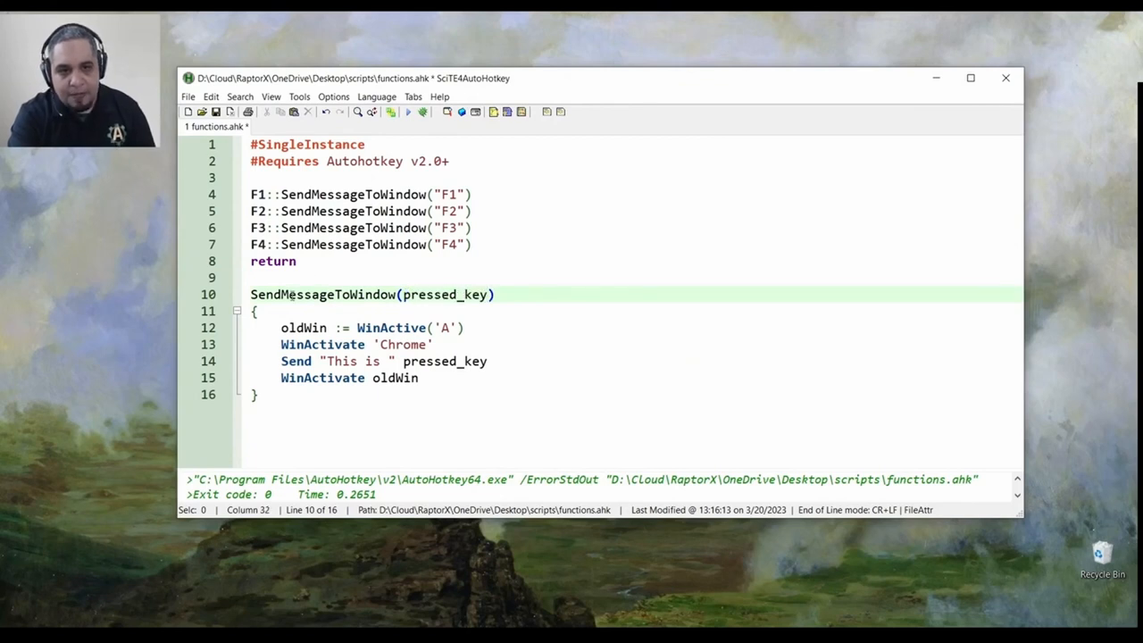
pyautogui.doubleClick(321, 293)
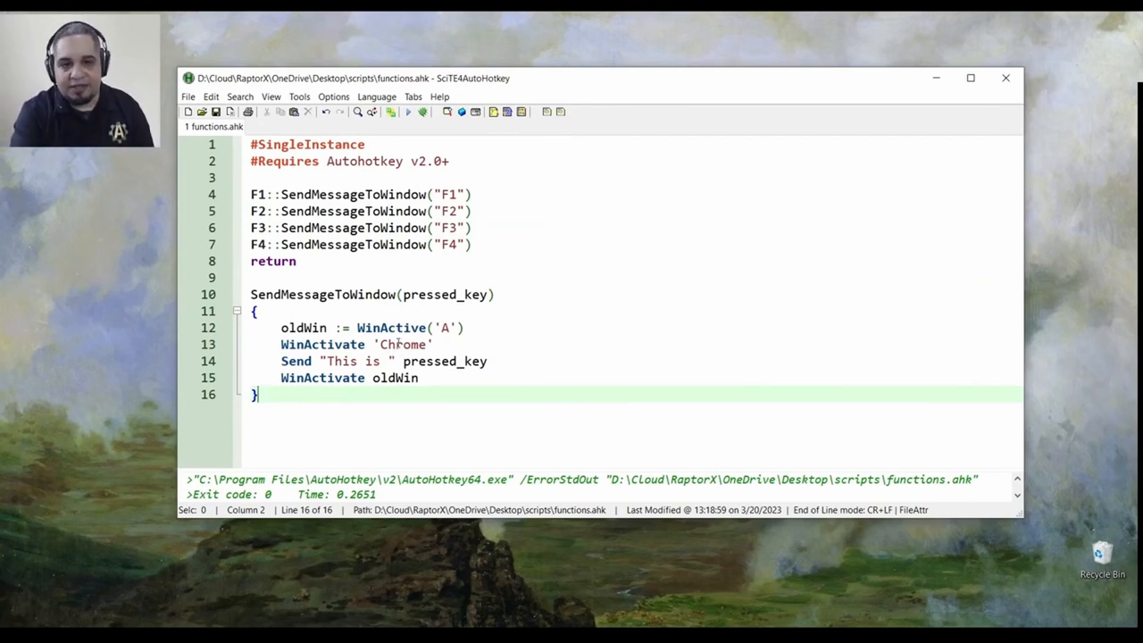
# - Change the function's WinActivate target from Chrome to Notepad
pyautogui.doubleClick(402, 343)
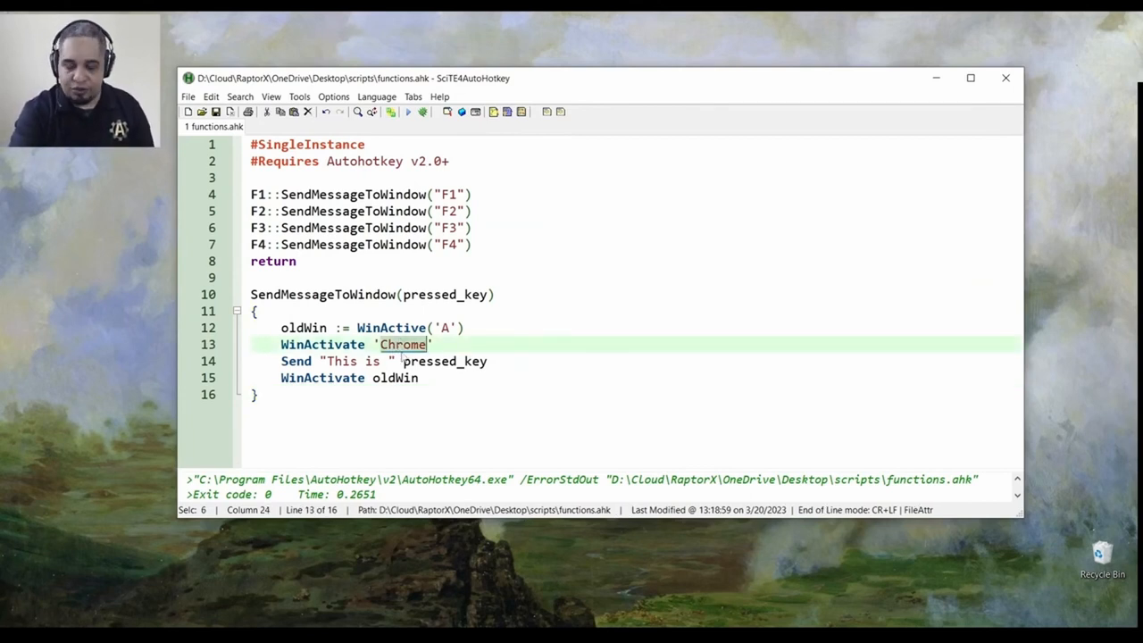
pyautogui.write('Notepad')
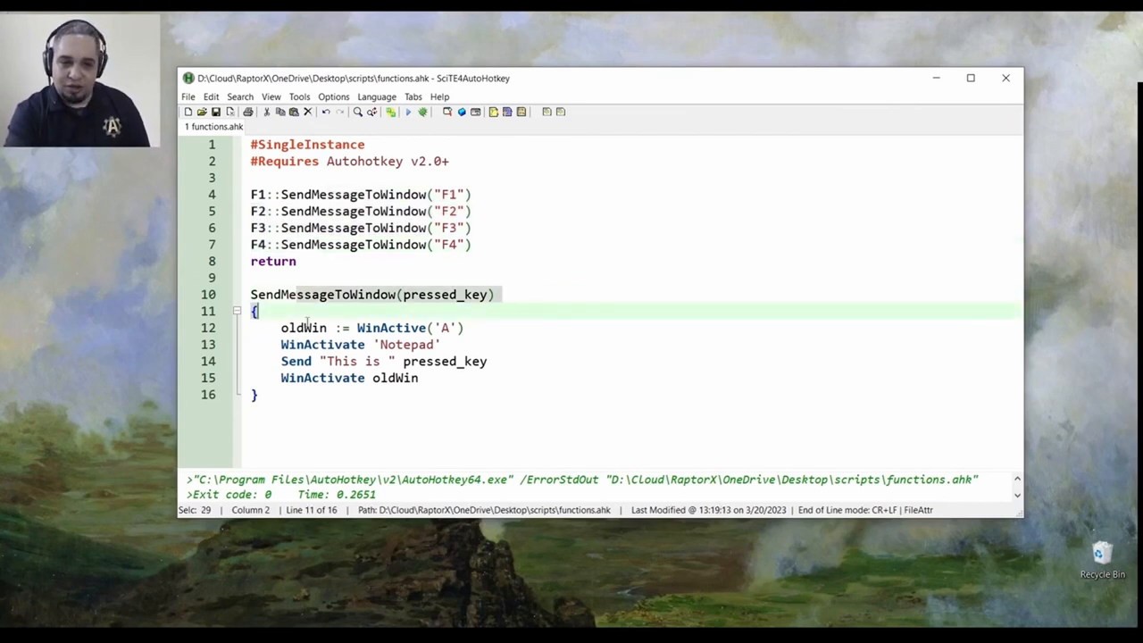
pyautogui.click(337, 293)
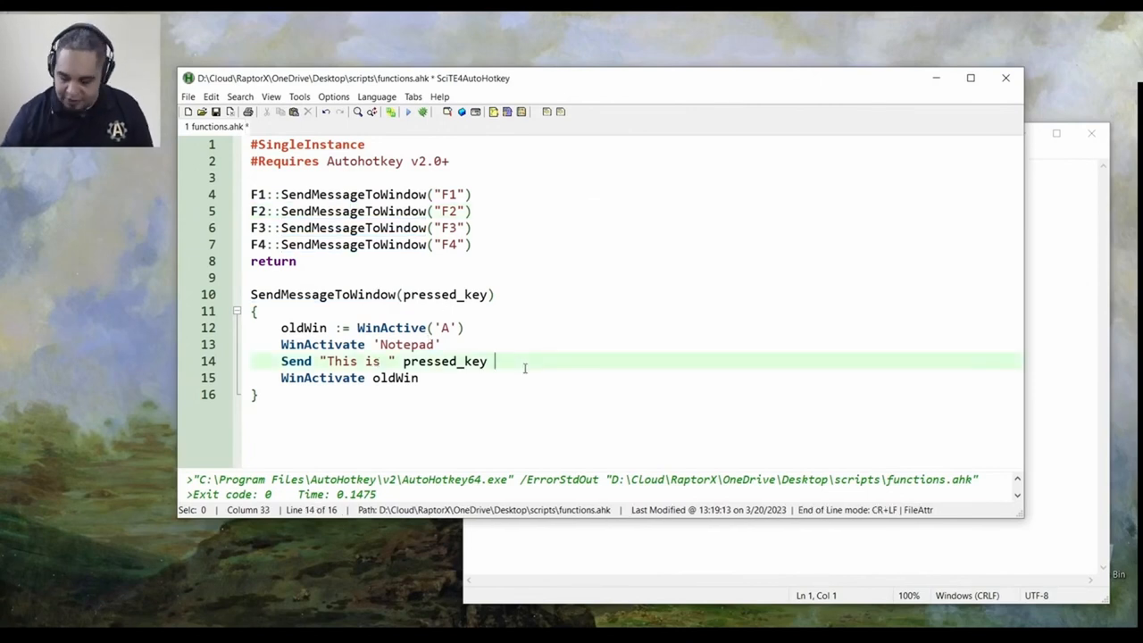
# - Append "`n" after pressed_key in the Send line
pyautogui.write('"`n"')
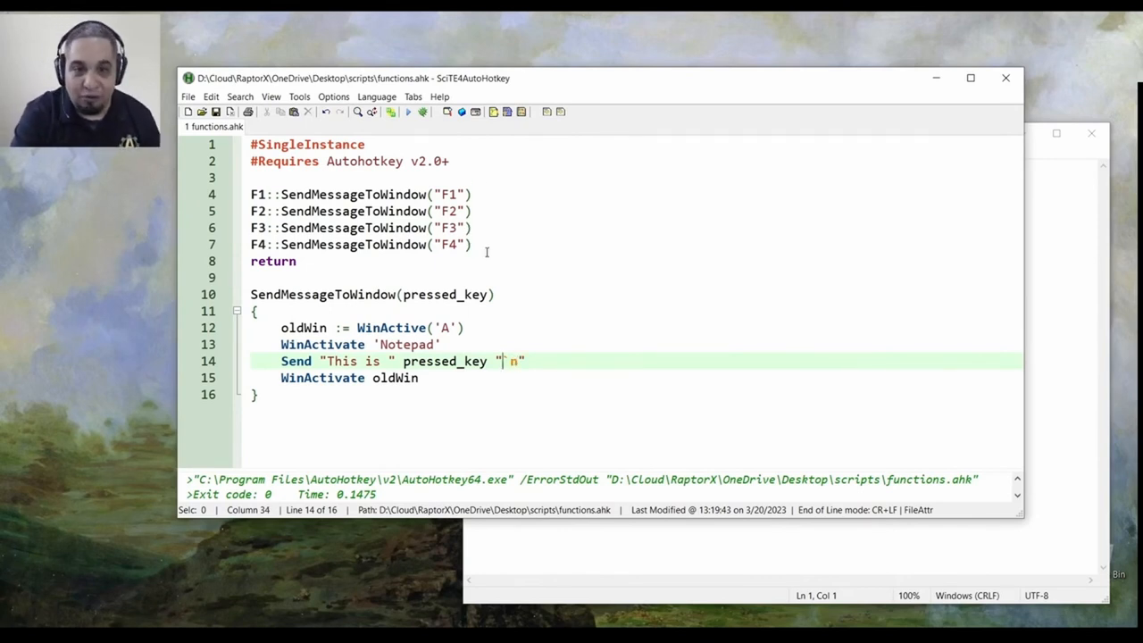
pyautogui.write('`')
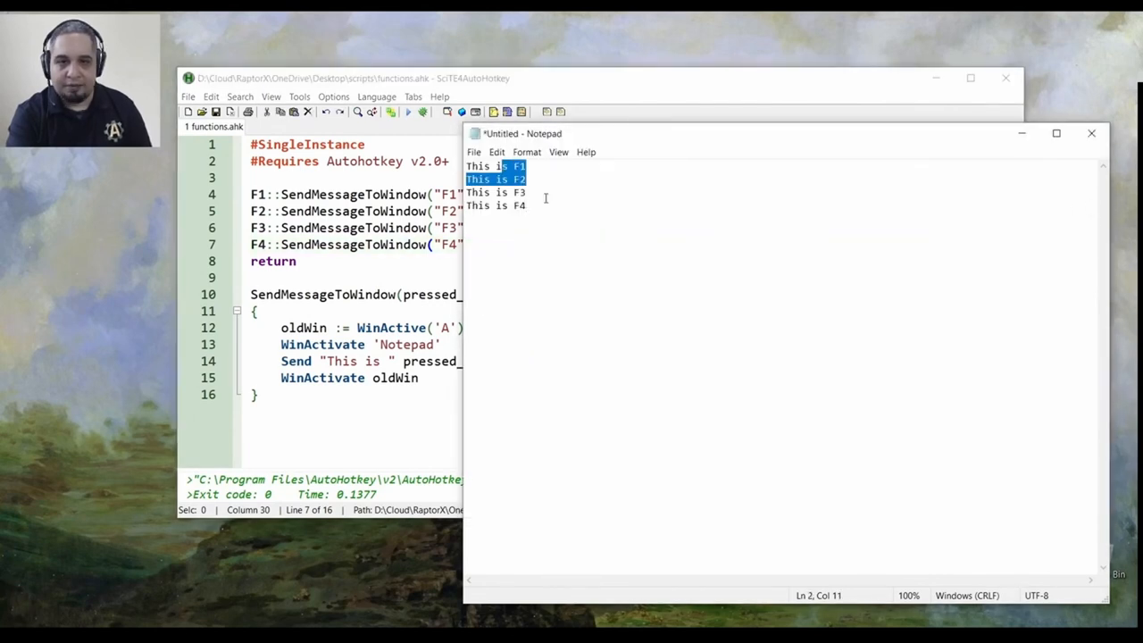
# - Select all of Notepad's text before re-testing F1 through F4
pyautogui.press('ctrl+a')
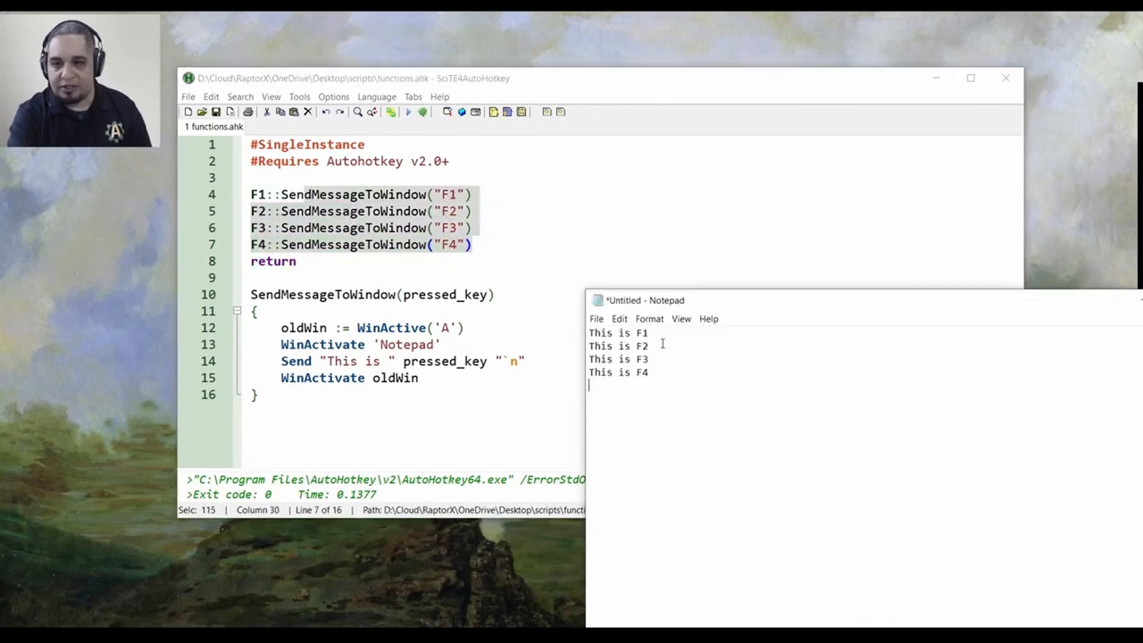
pyautogui.moveTo(745, 429)
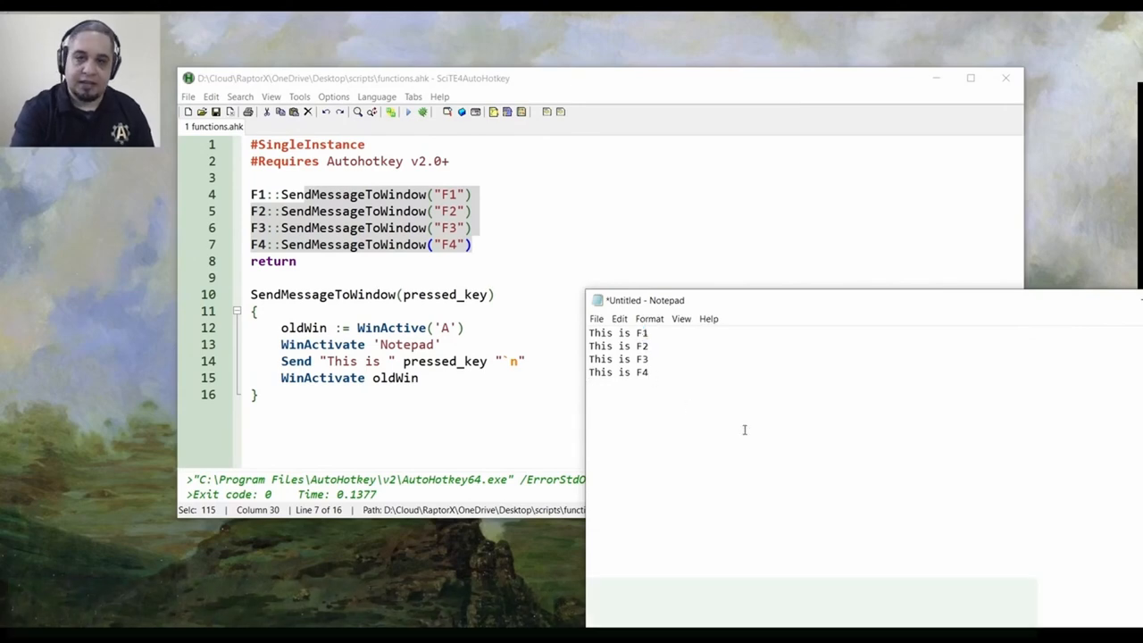